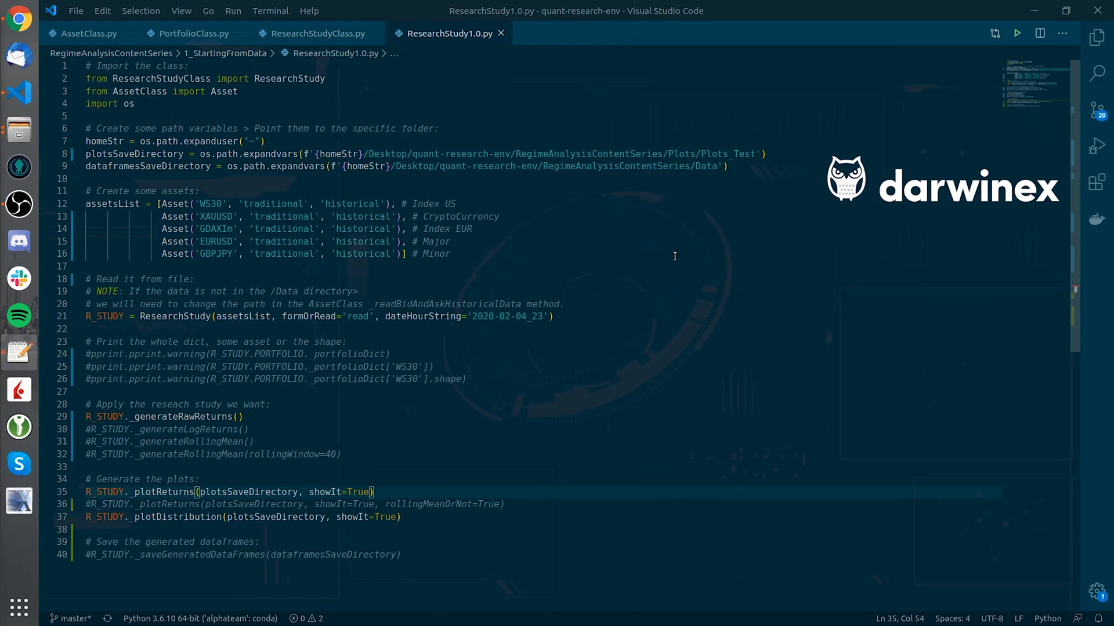
pyautogui.moveTo(629, 265)
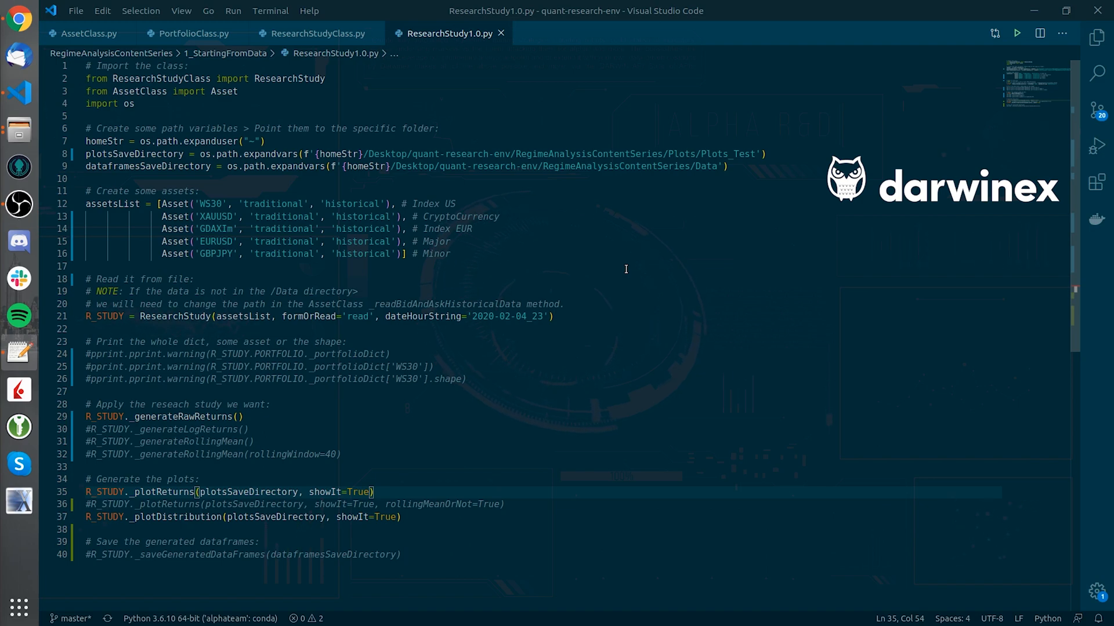
pyautogui.moveTo(635, 271)
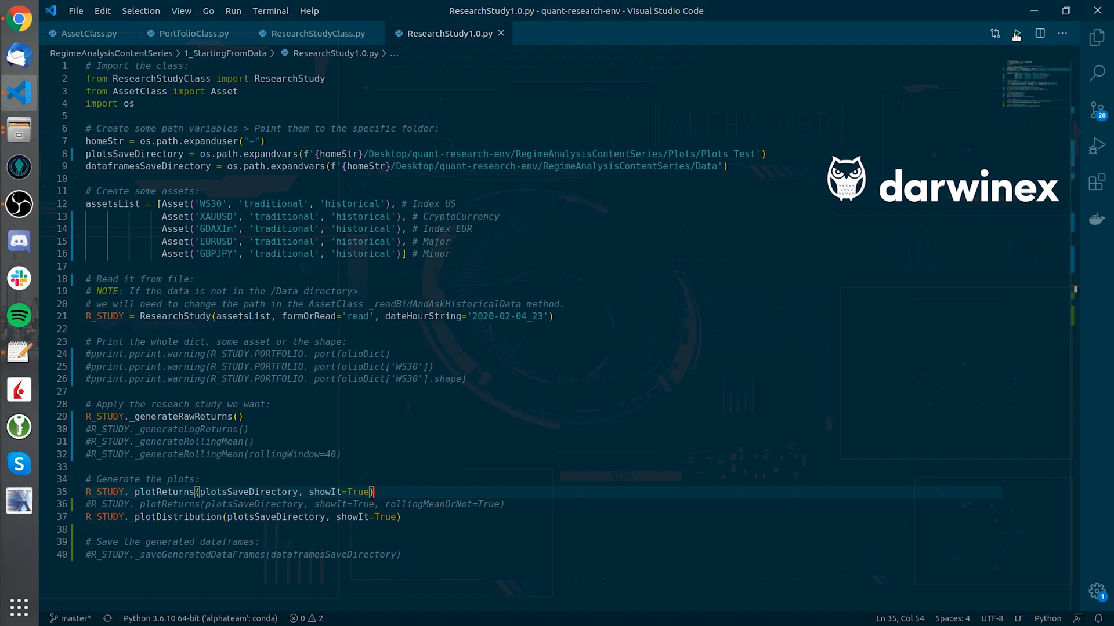
# - Run the research study script and dismiss the WS30, XAUUSD and GBPJPY returns plots
pyautogui.click(1016, 34)
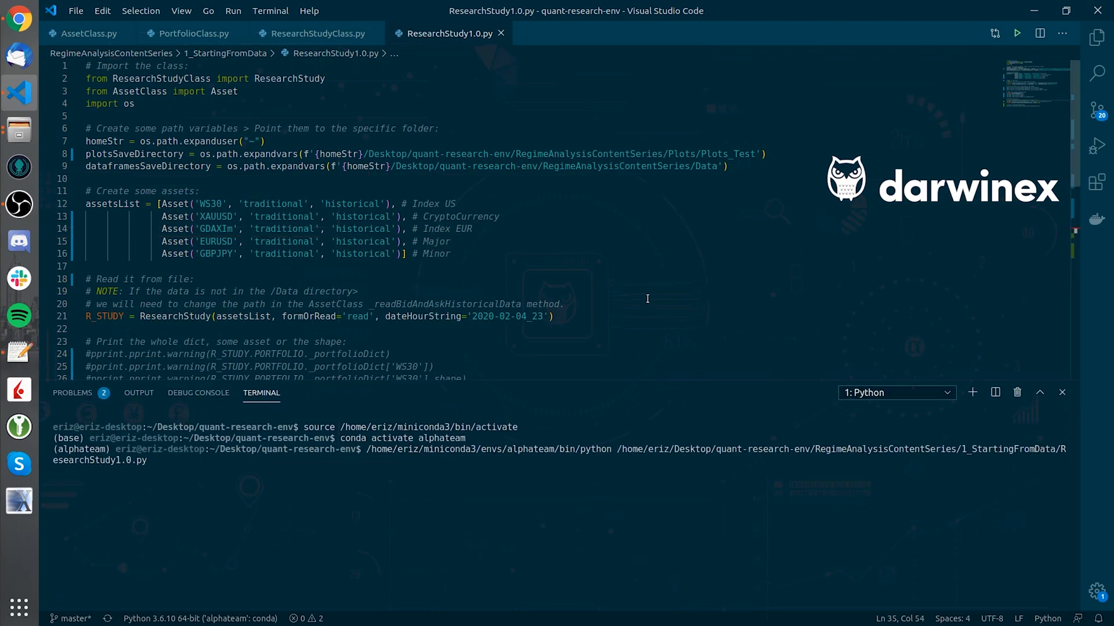
pyautogui.click(1016, 33)
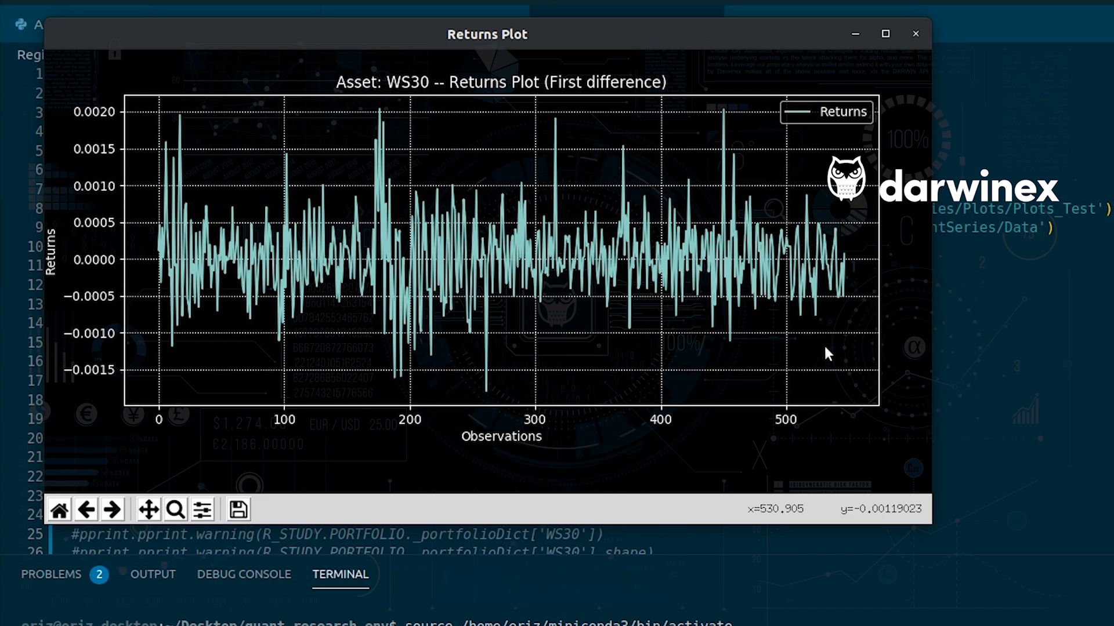
pyautogui.moveTo(771, 327)
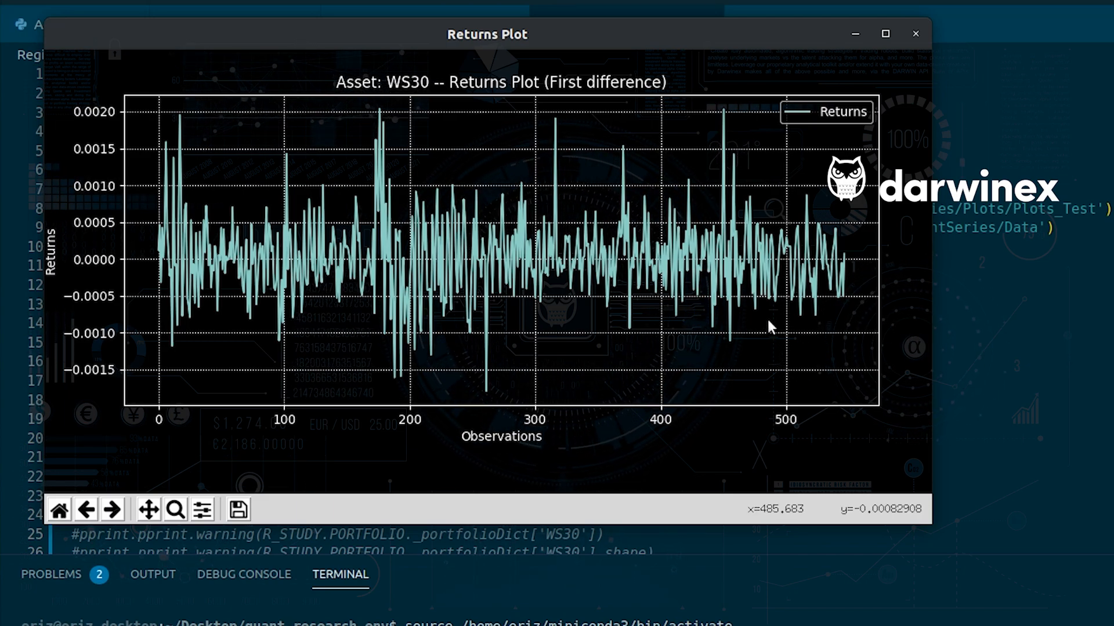
pyautogui.moveTo(871, 120)
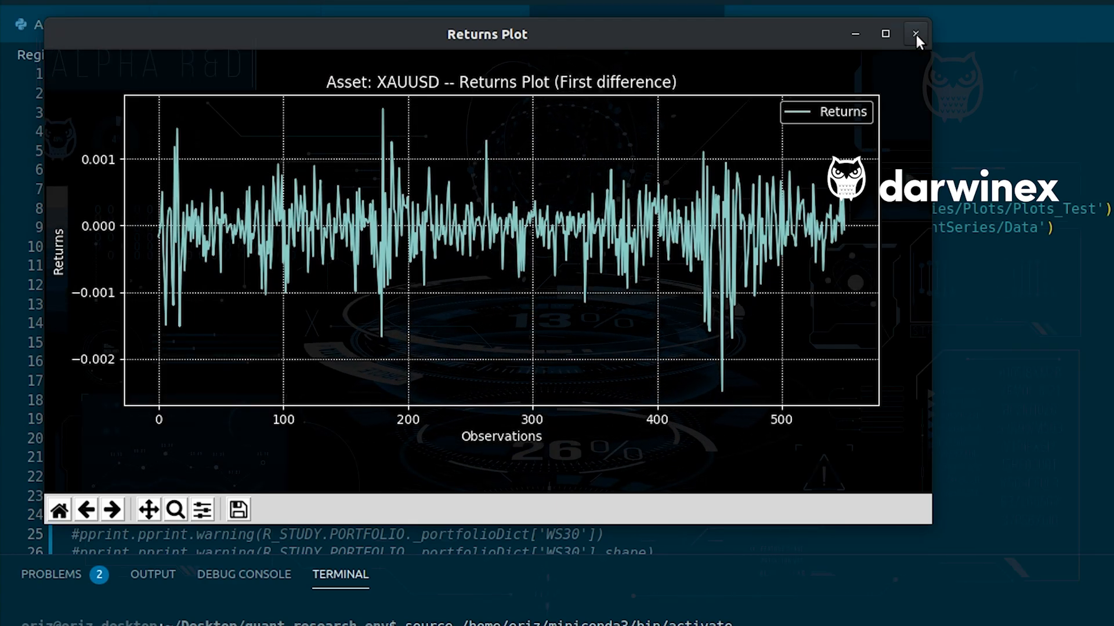
pyautogui.click(915, 33)
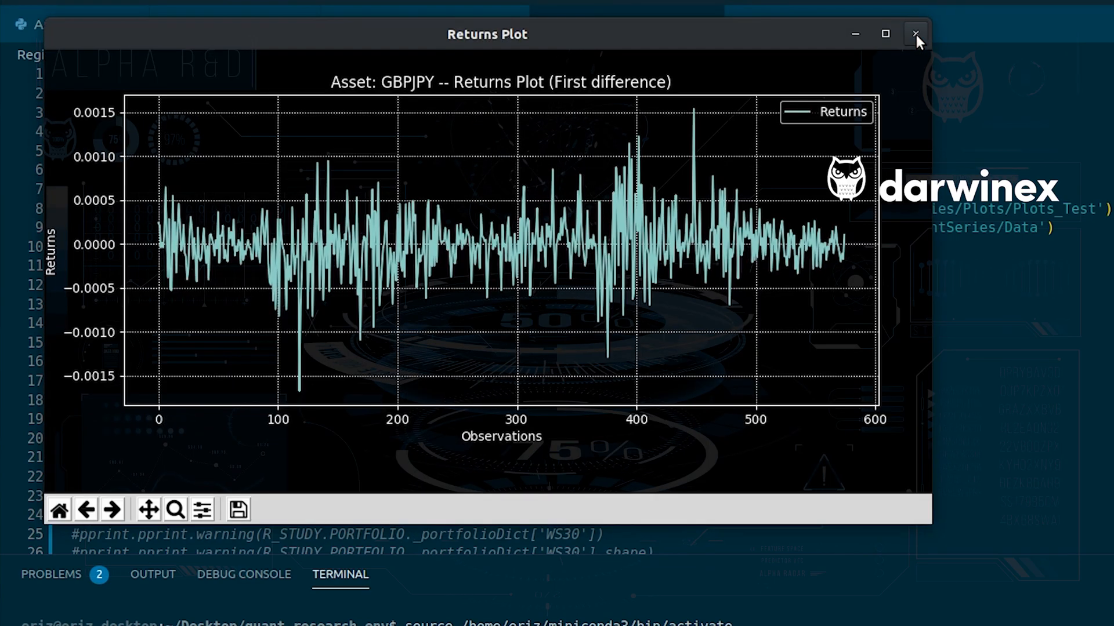
pyautogui.click(916, 34)
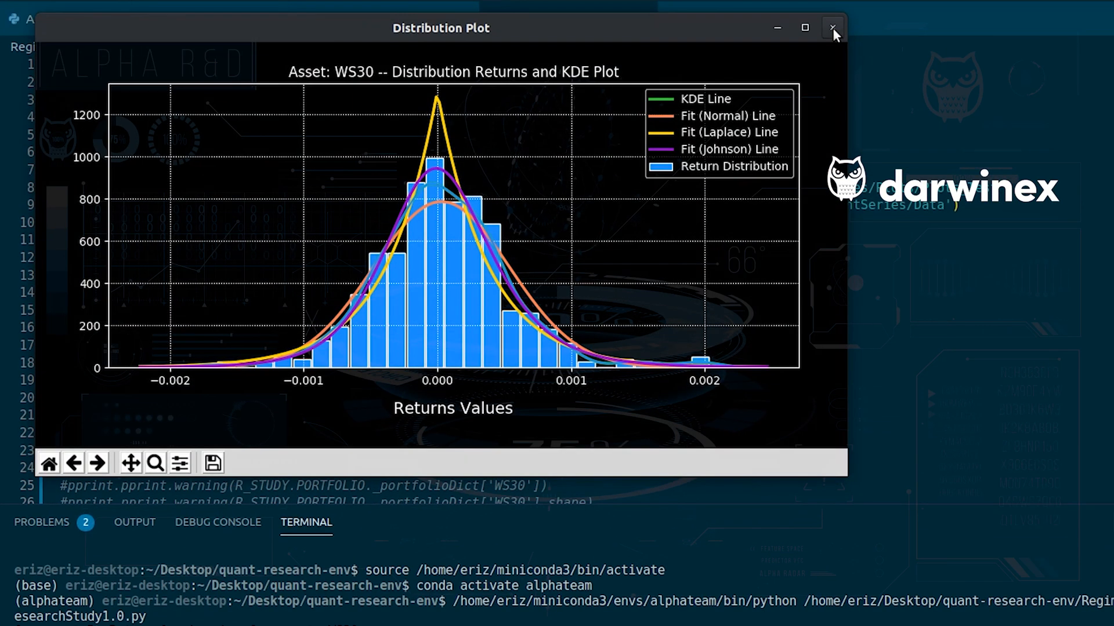
pyautogui.moveTo(718, 238)
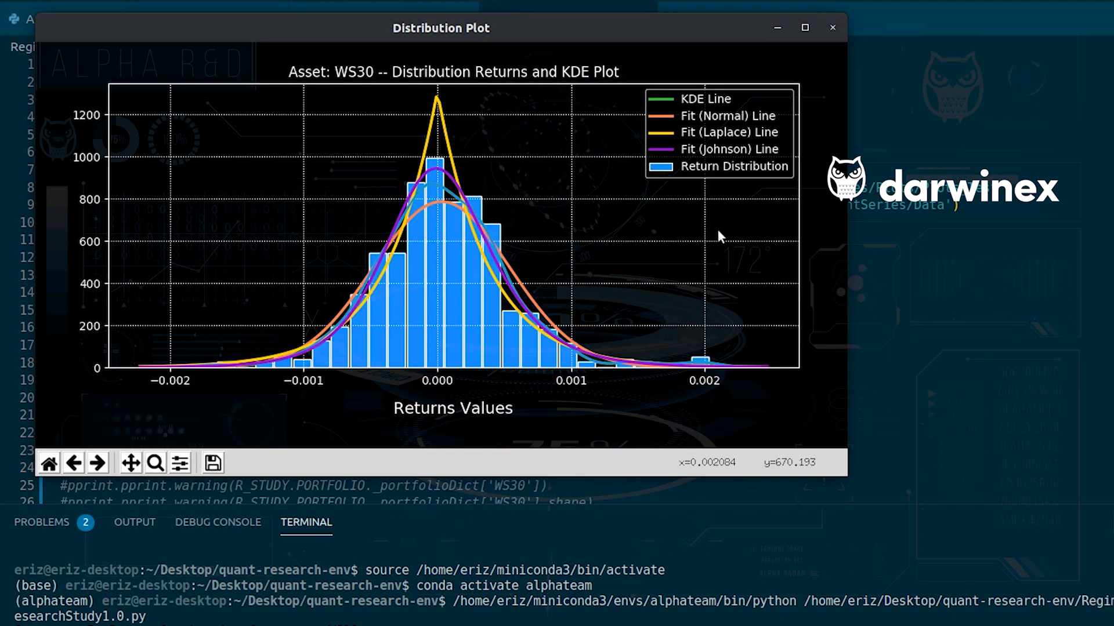
pyautogui.moveTo(714, 253)
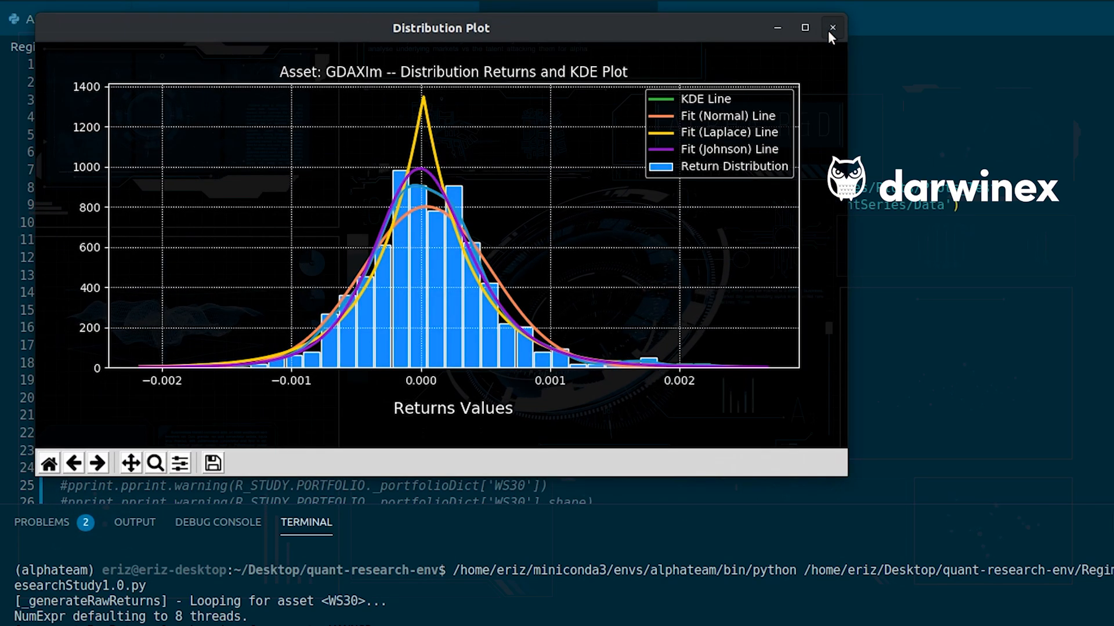
# - Close the GDAXIm returns distribution plot after reviewing it
pyautogui.click(832, 28)
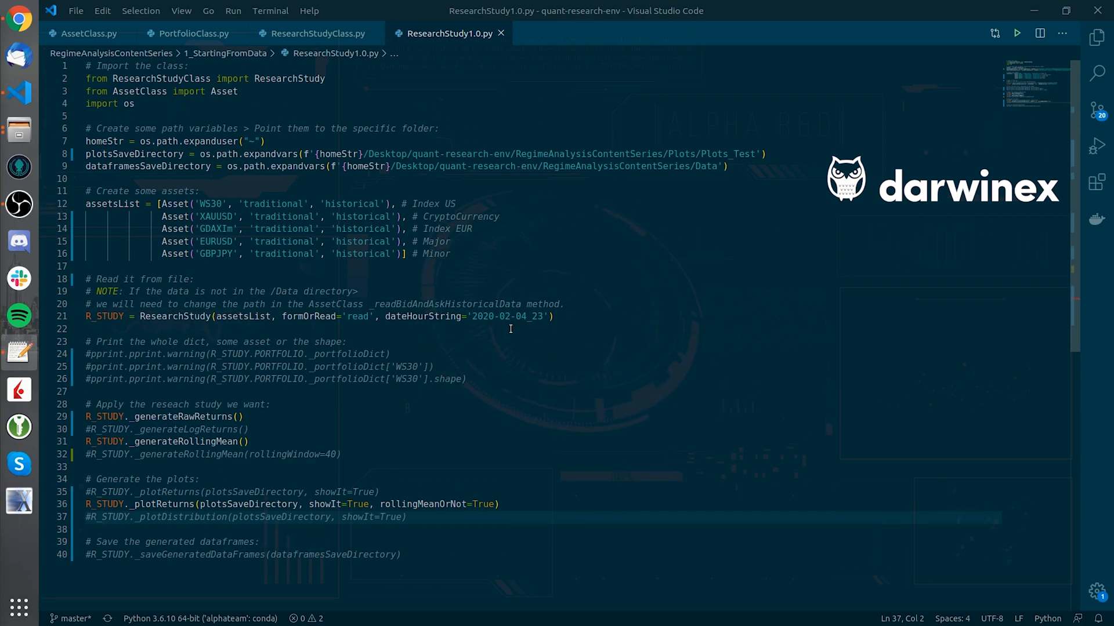
pyautogui.moveTo(563, 351)
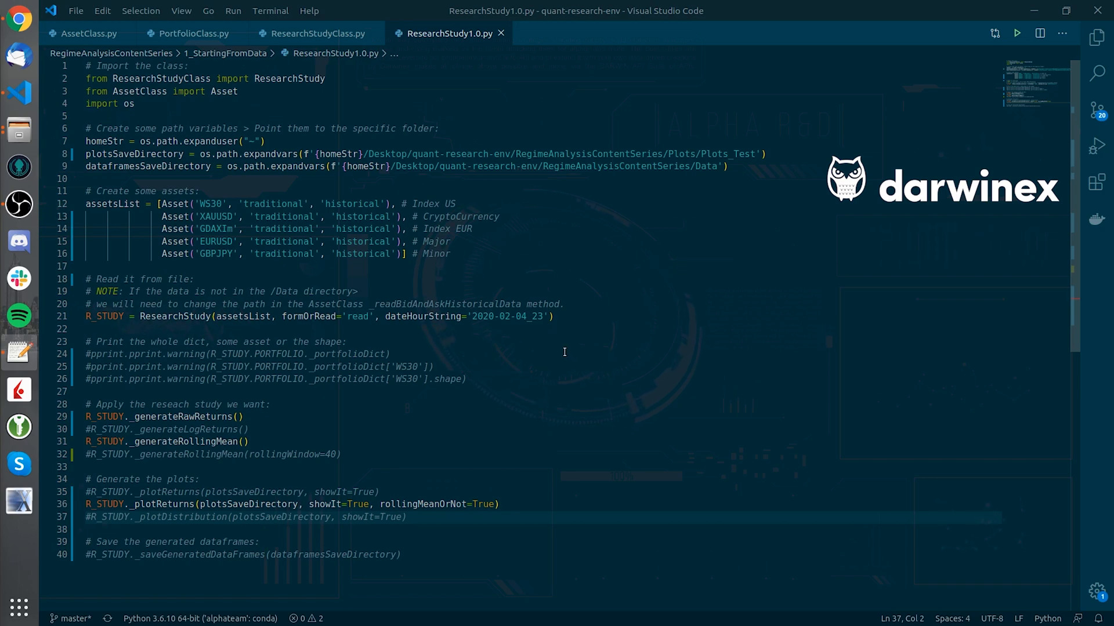
pyautogui.moveTo(382, 390)
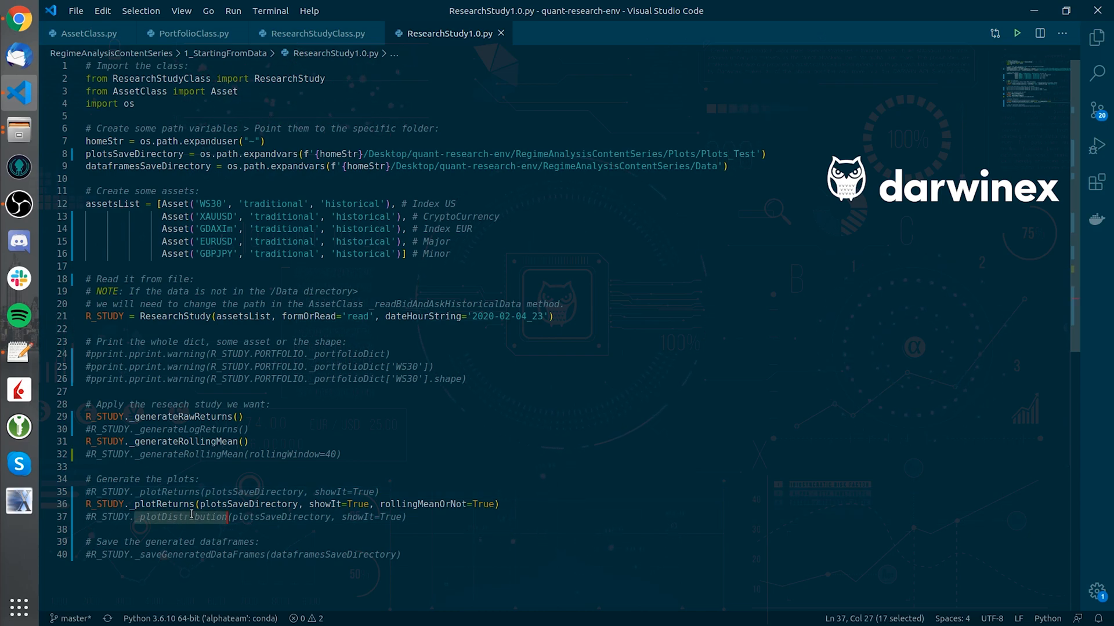
# - Edit the script to enable _generateRollingMean and the rollingMeanOrNot=True returns plot
pyautogui.click(382, 491)
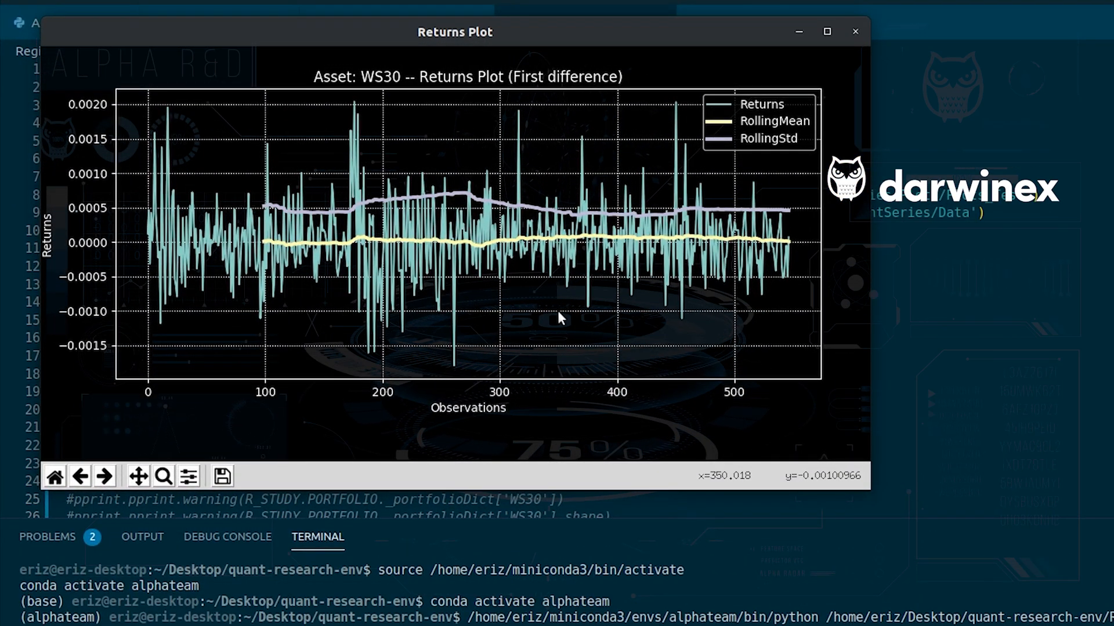
pyautogui.moveTo(550, 313)
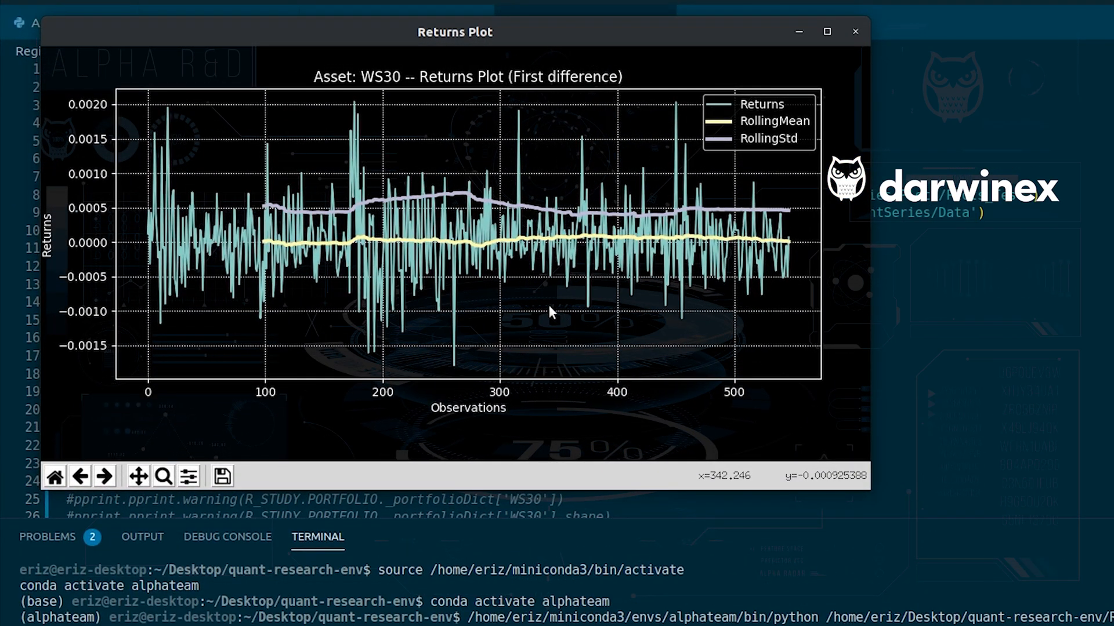
pyautogui.moveTo(490, 209)
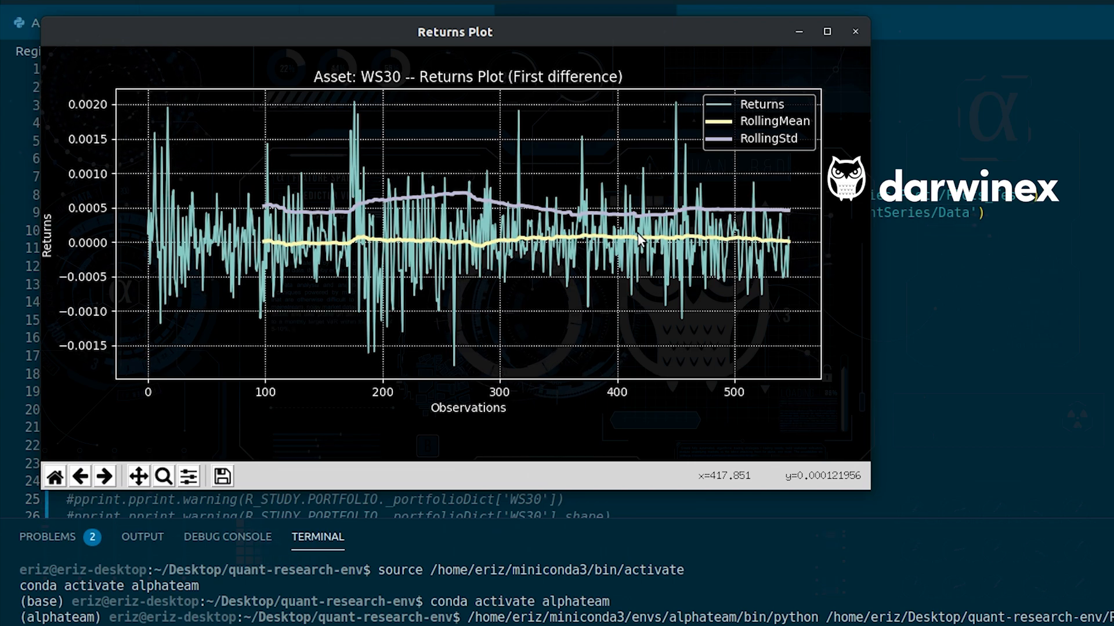
pyautogui.moveTo(661, 234)
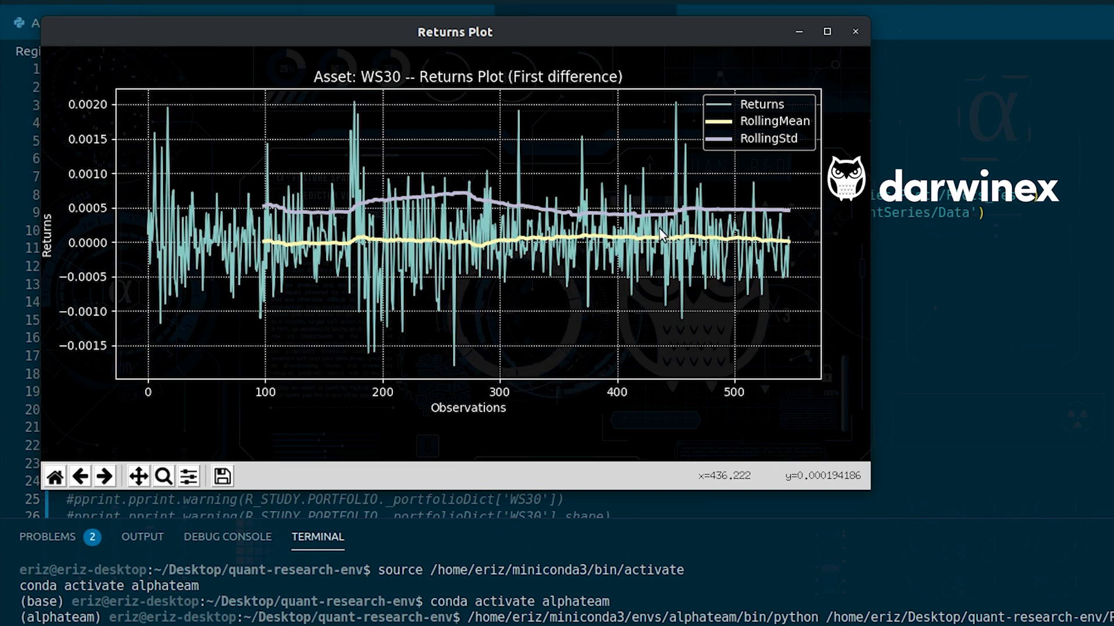
pyautogui.moveTo(660, 235)
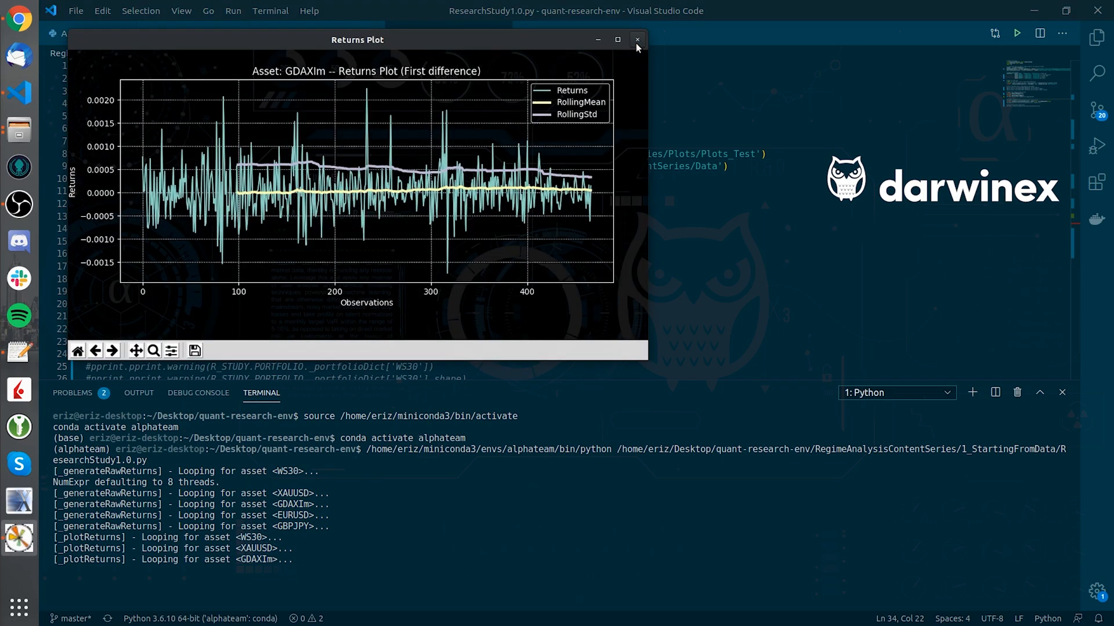
# - Dismiss the GDAXIm and GBPJPY rolling mean/std returns plots, ending the run
pyautogui.click(637, 40)
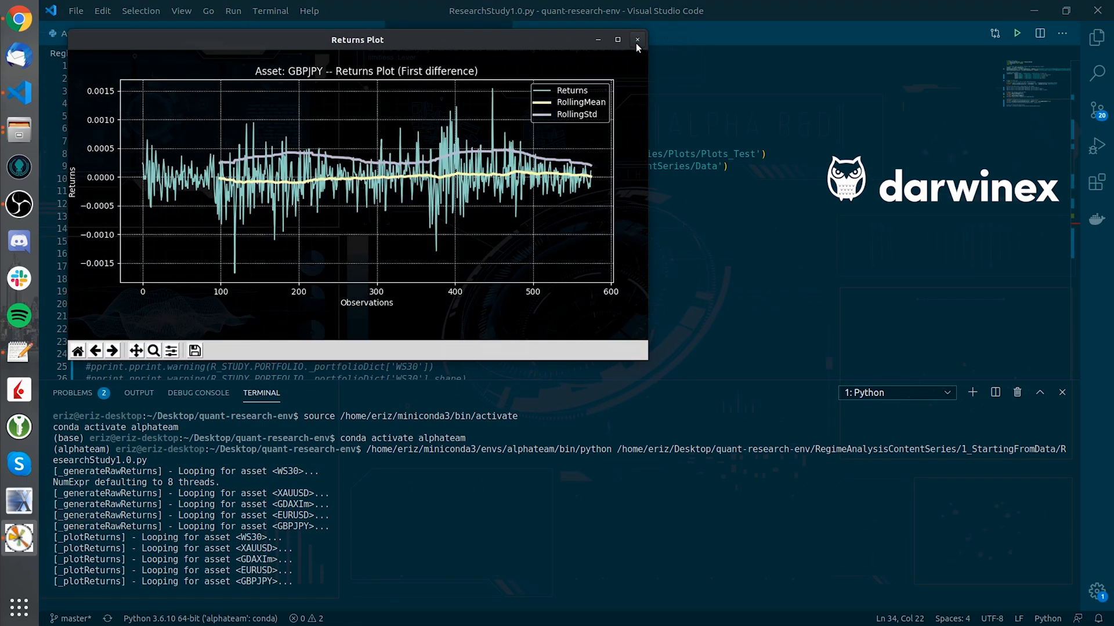
pyautogui.click(636, 40)
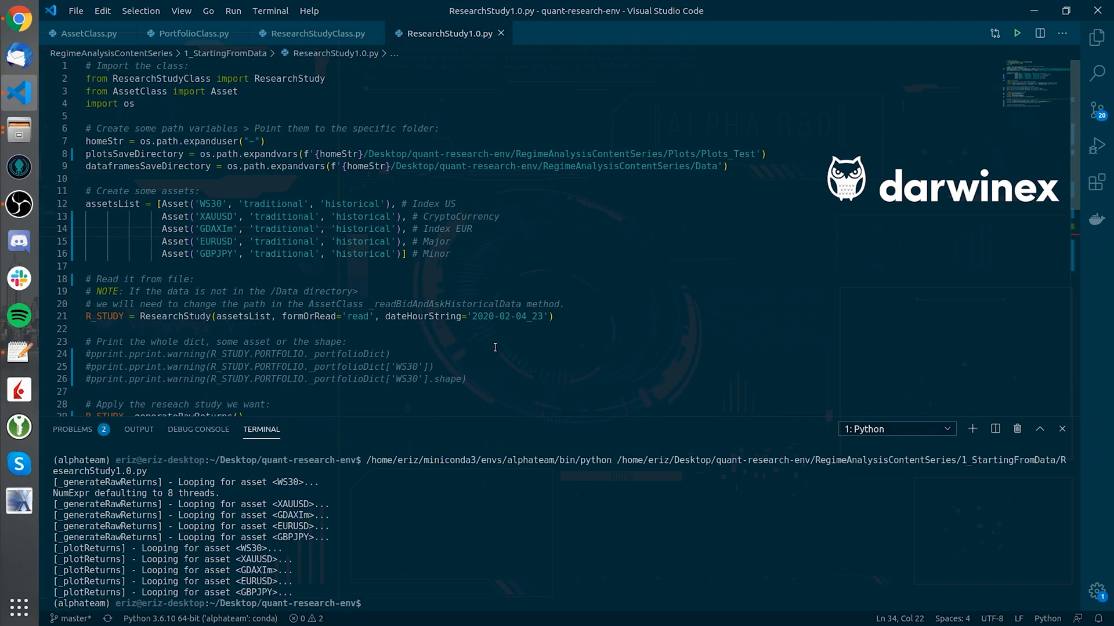
# - Scroll to the rolling mean lines to switch to _generateRollingMean(rollingWindow=40)
pyautogui.scroll(-3)
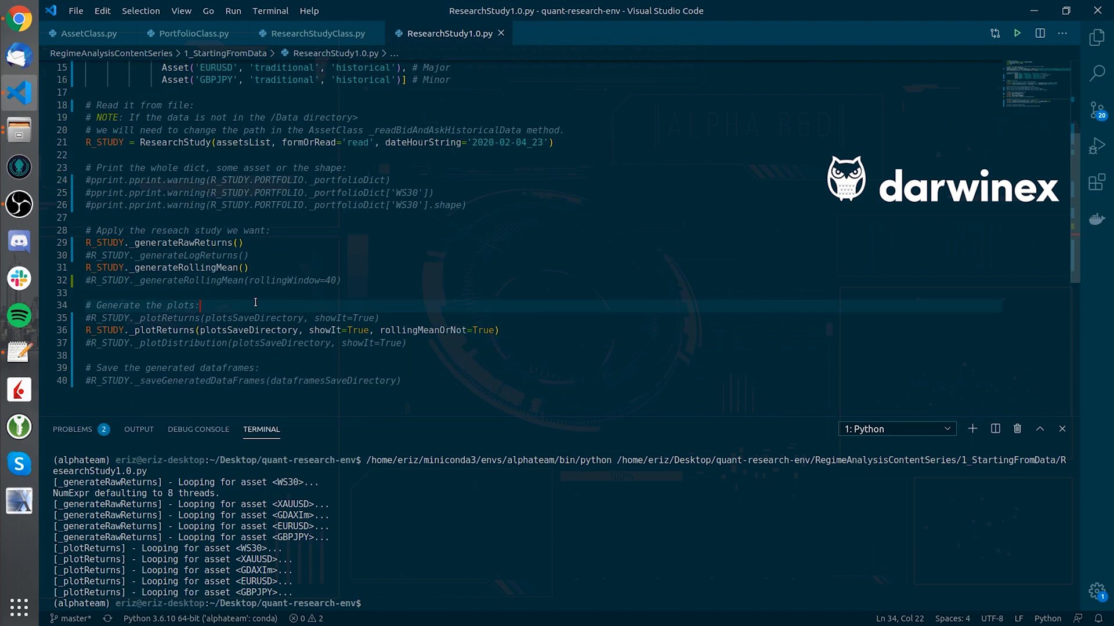
pyautogui.click(87, 268)
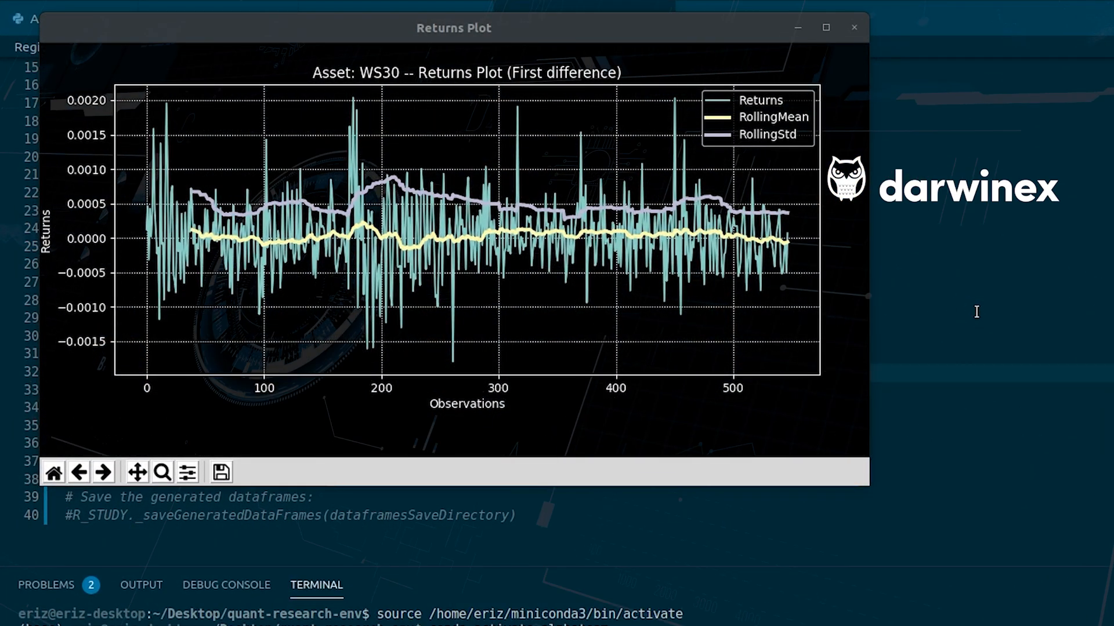
pyautogui.moveTo(668, 218)
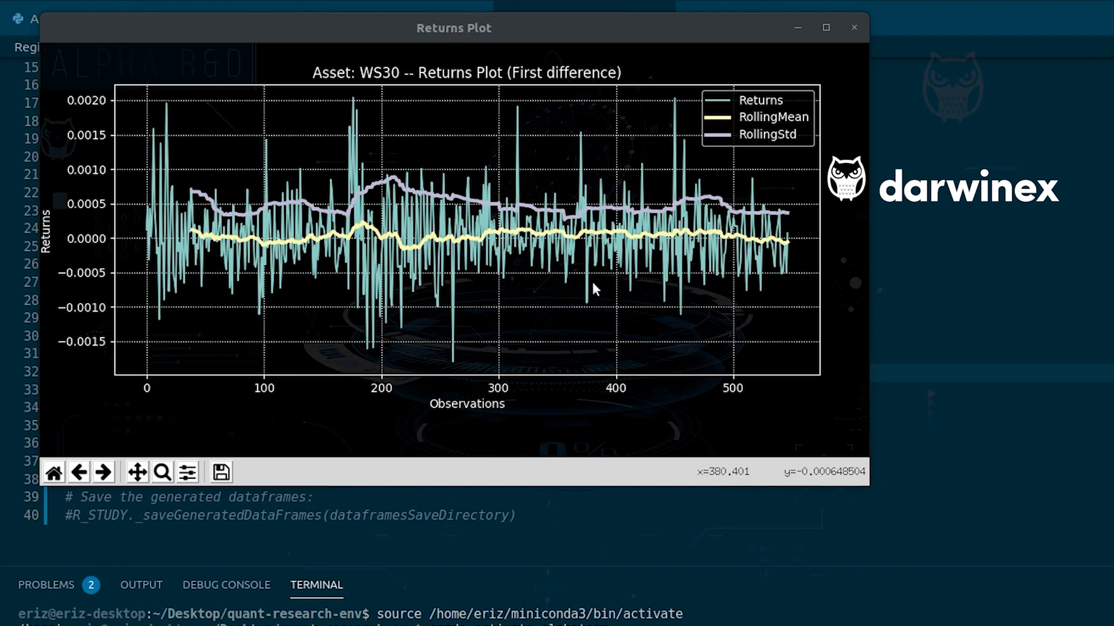
pyautogui.moveTo(540, 168)
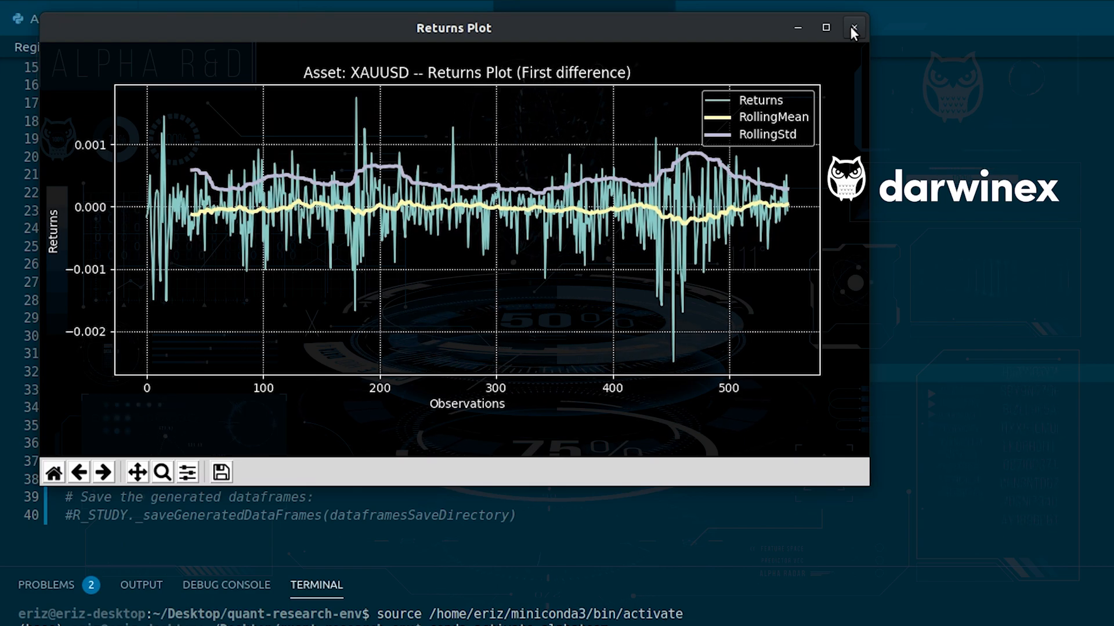
pyautogui.moveTo(398, 202)
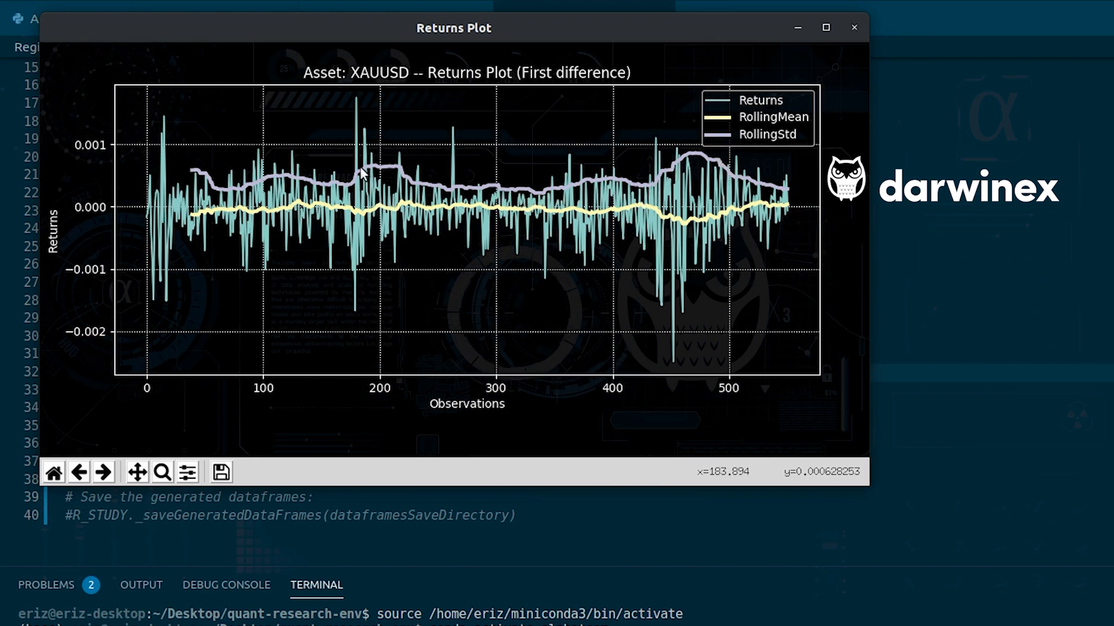
pyautogui.moveTo(409, 177)
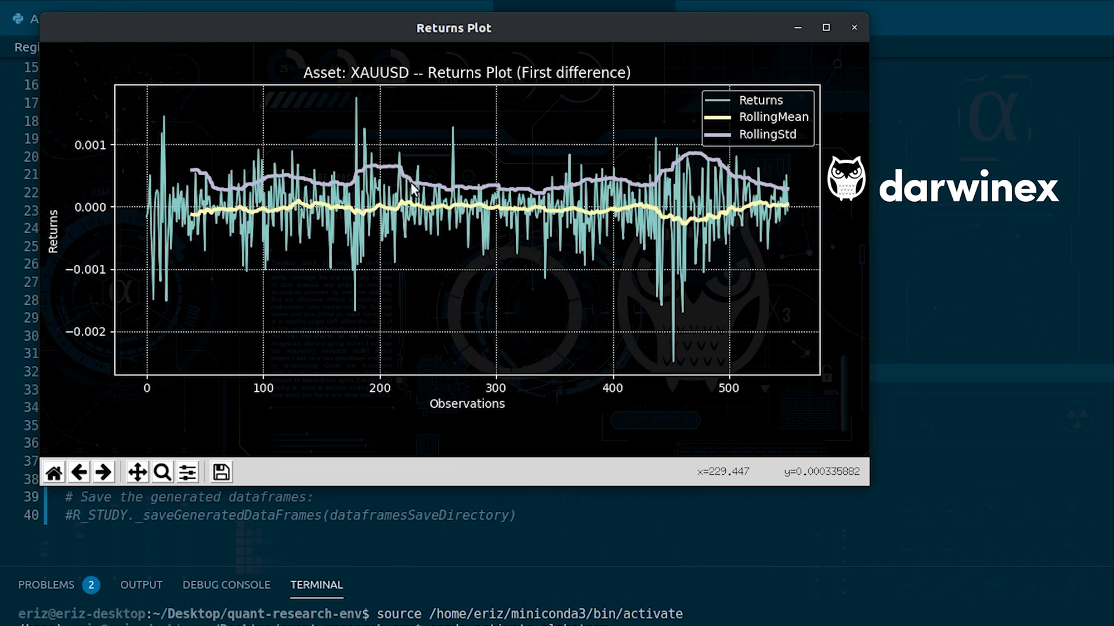
pyautogui.moveTo(316, 195)
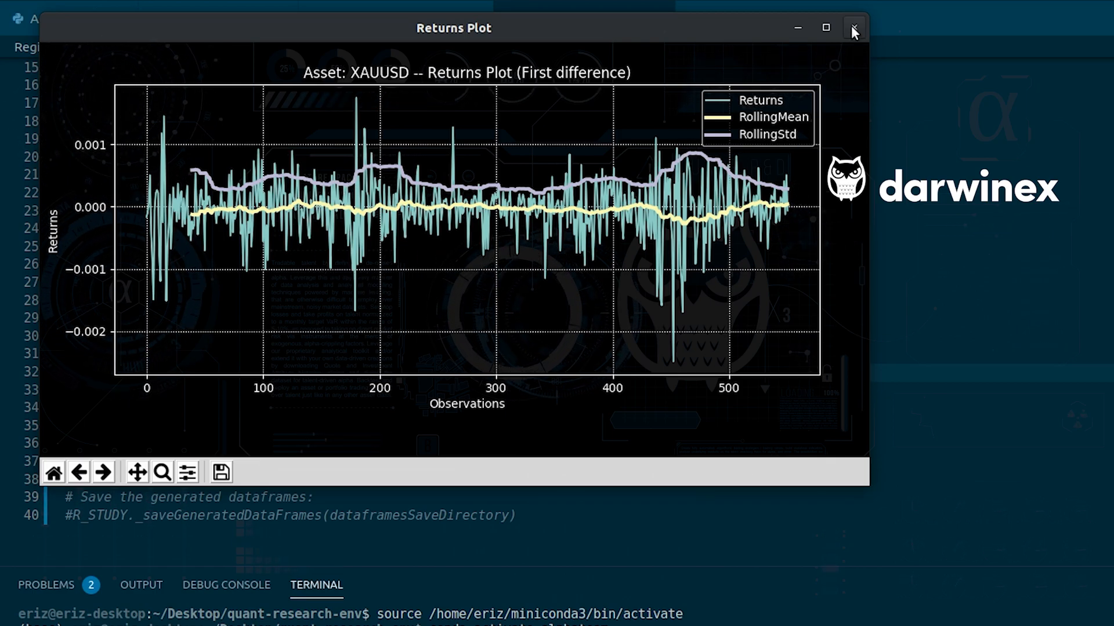
# - Dismiss the XAUUSD and final GBPJPY 40-window returns plots to finish the run
pyautogui.click(853, 28)
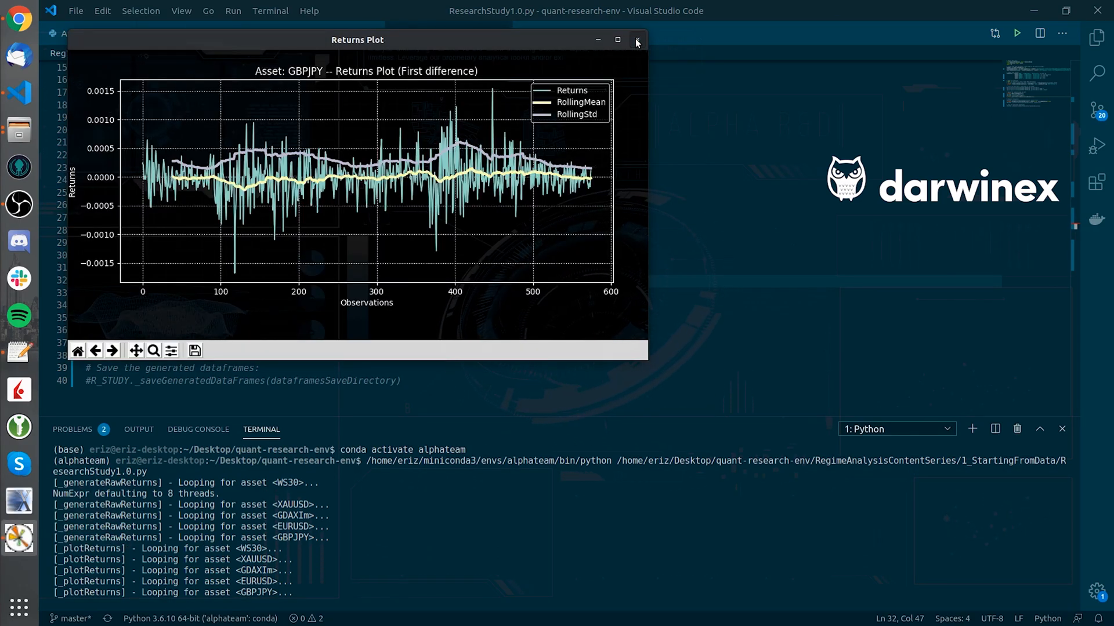
pyautogui.click(636, 40)
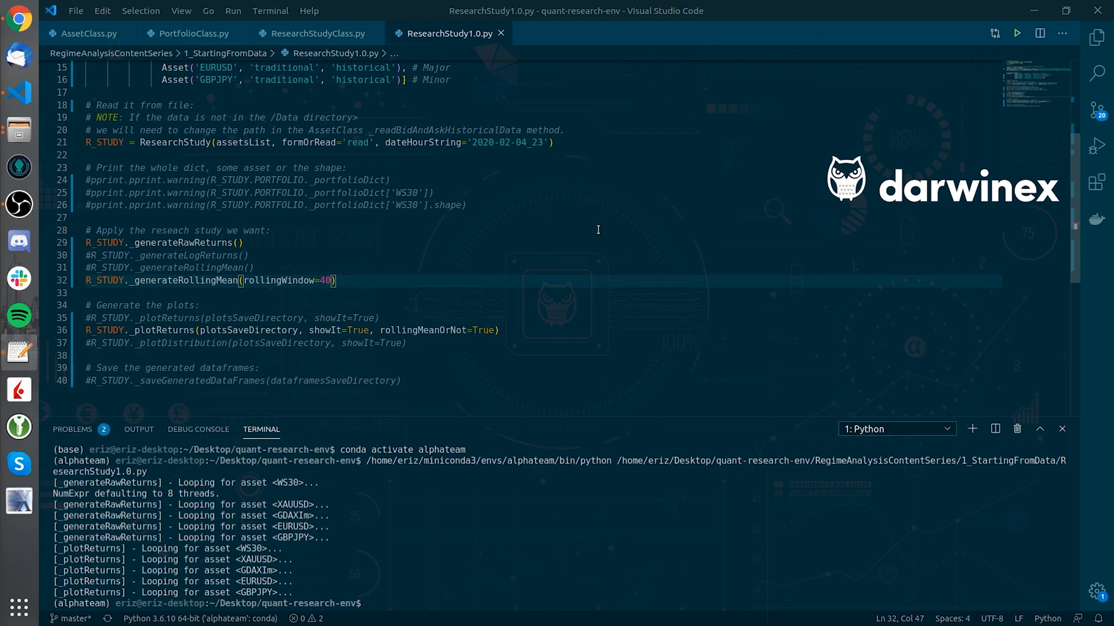
pyautogui.moveTo(566, 262)
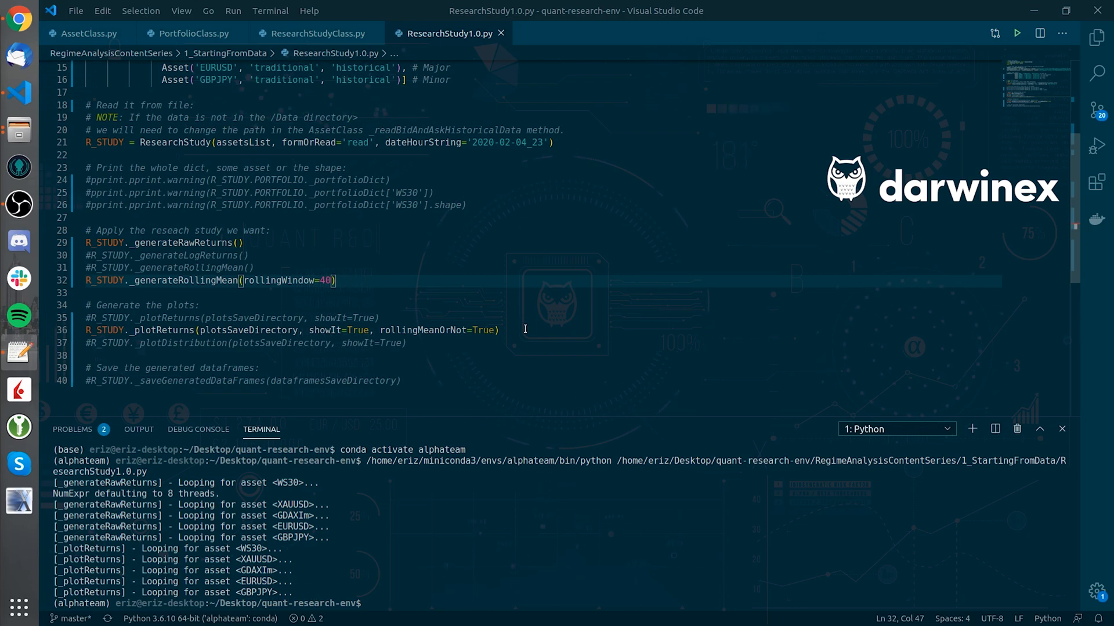
pyautogui.moveTo(469, 311)
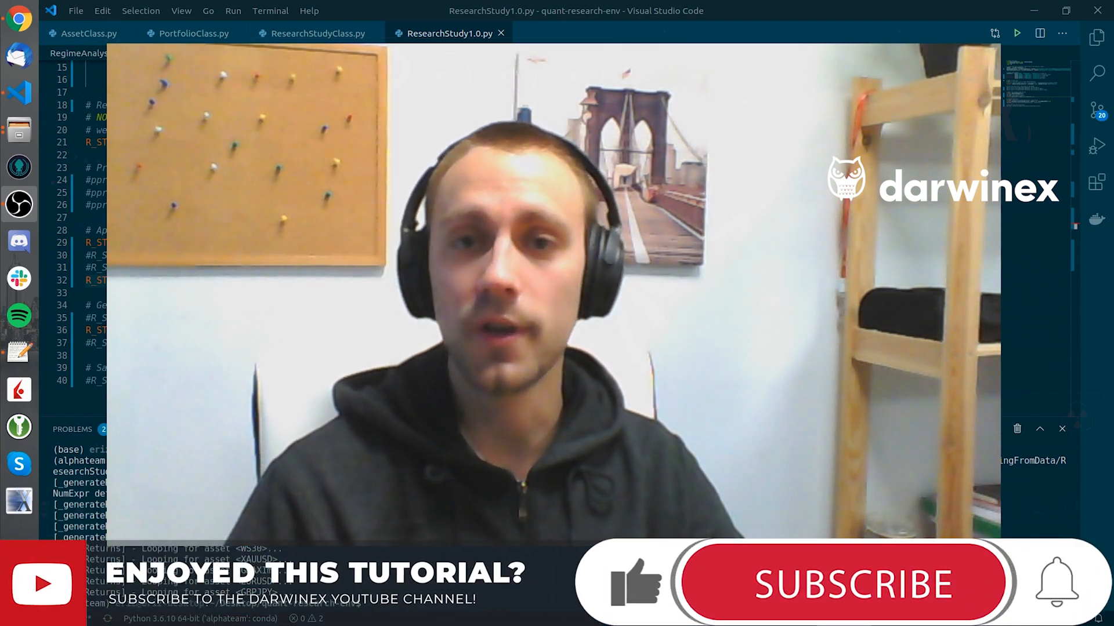
pyautogui.click(844, 582)
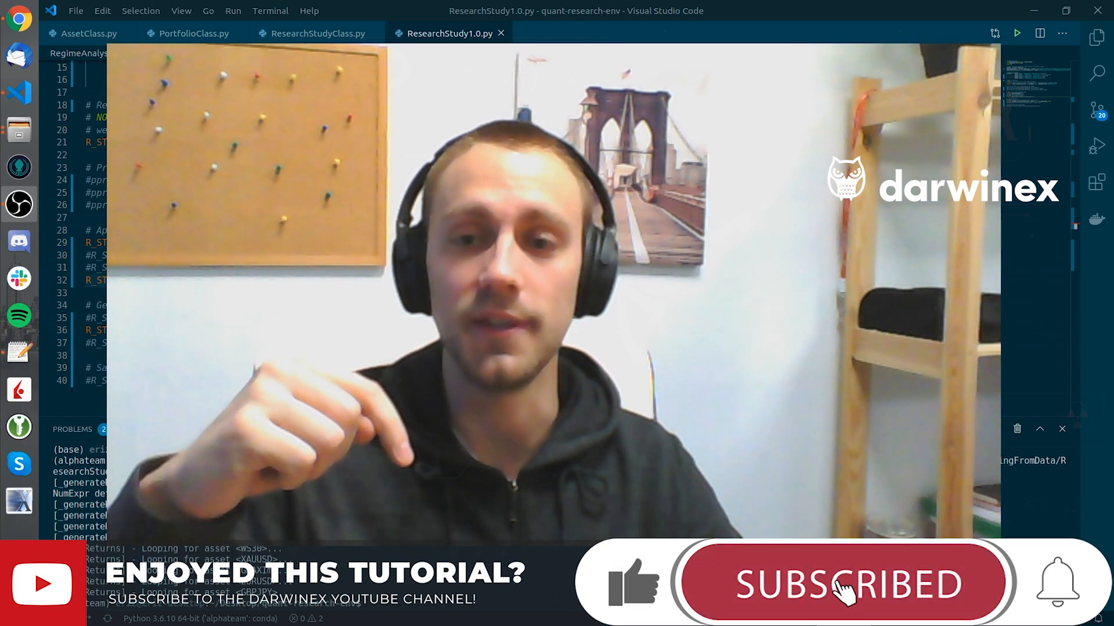